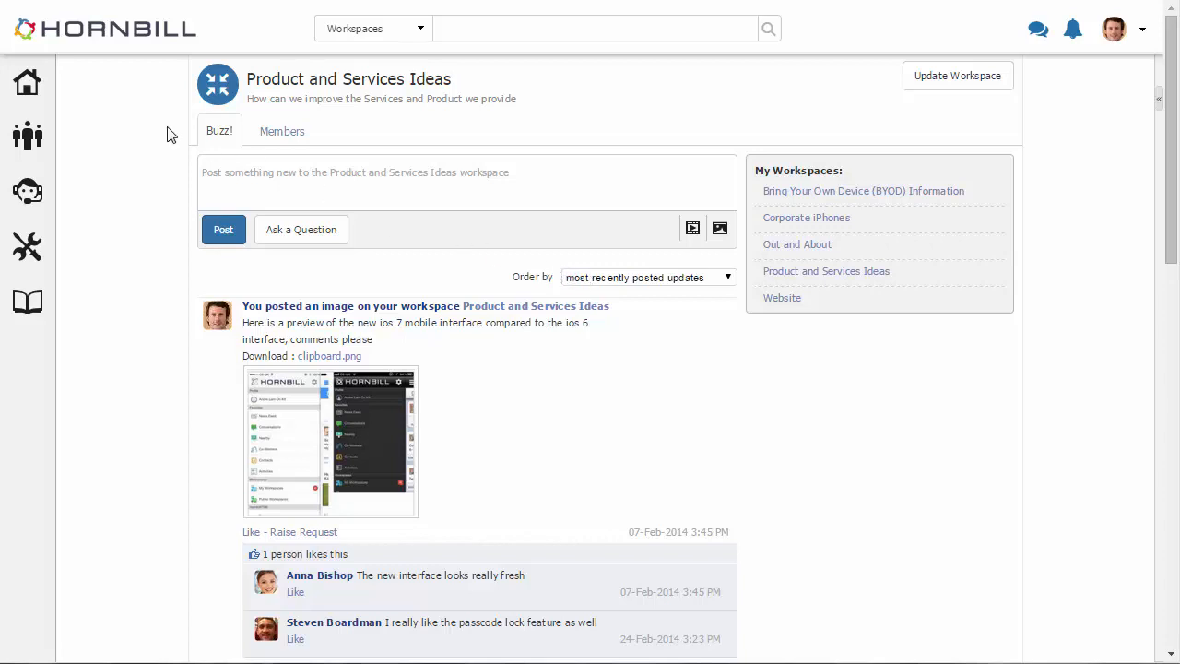
Open Co-workers from the sidebar home menu to list colleagues with departments.
click(28, 82)
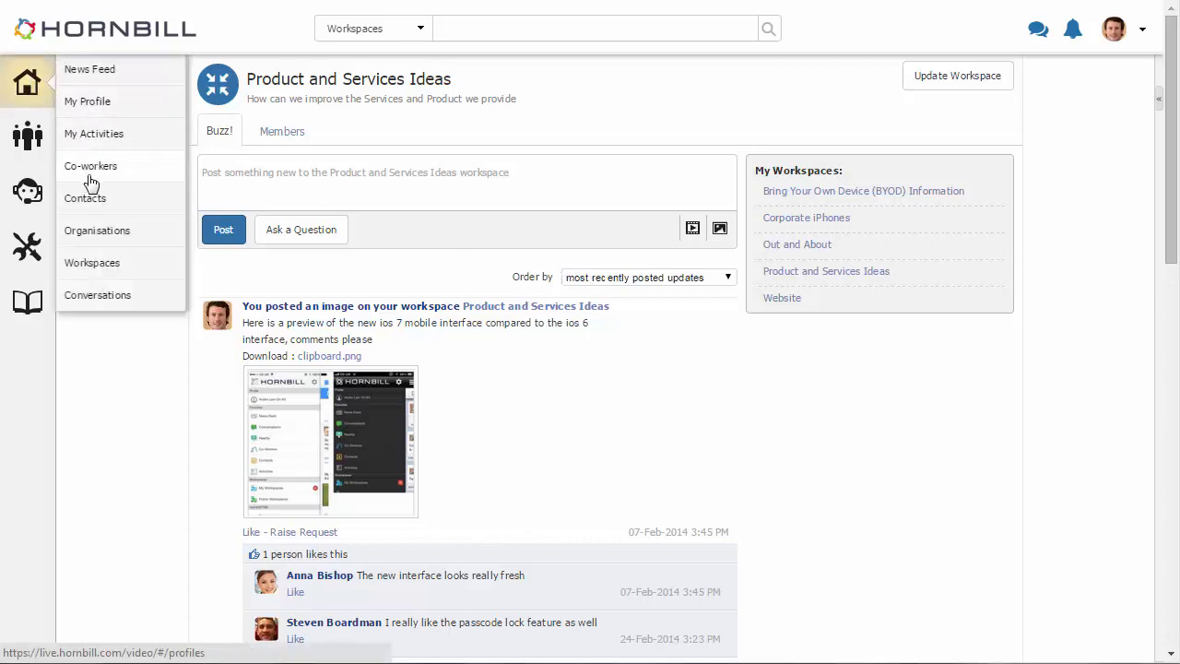
click(90, 166)
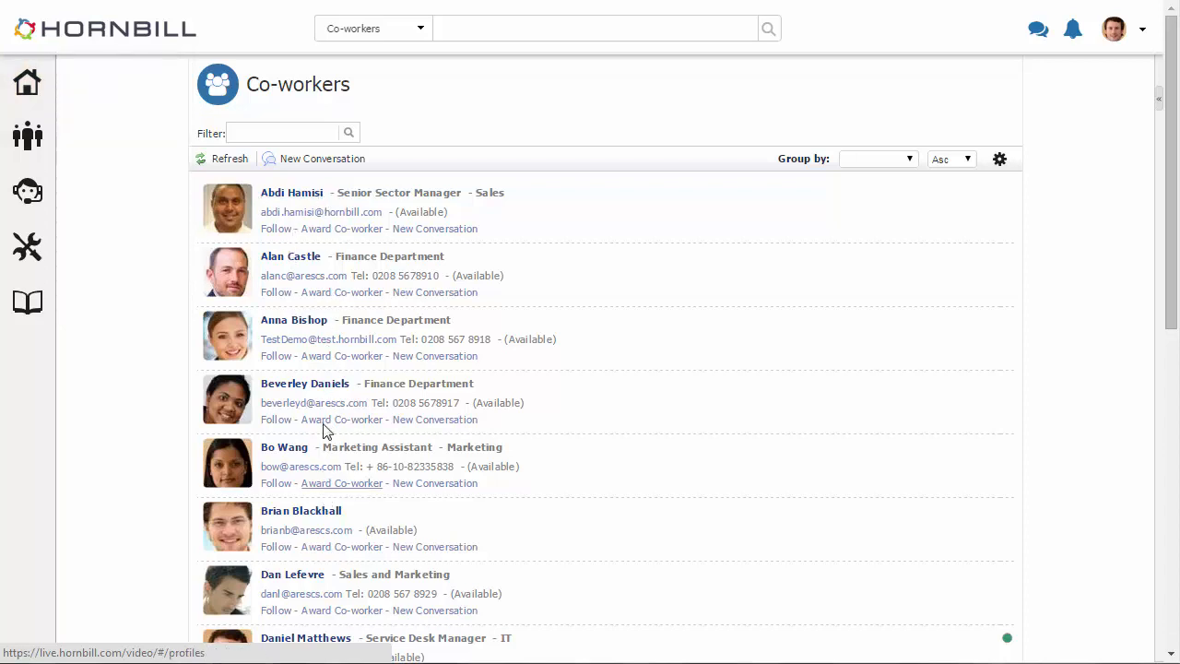
click(281, 133)
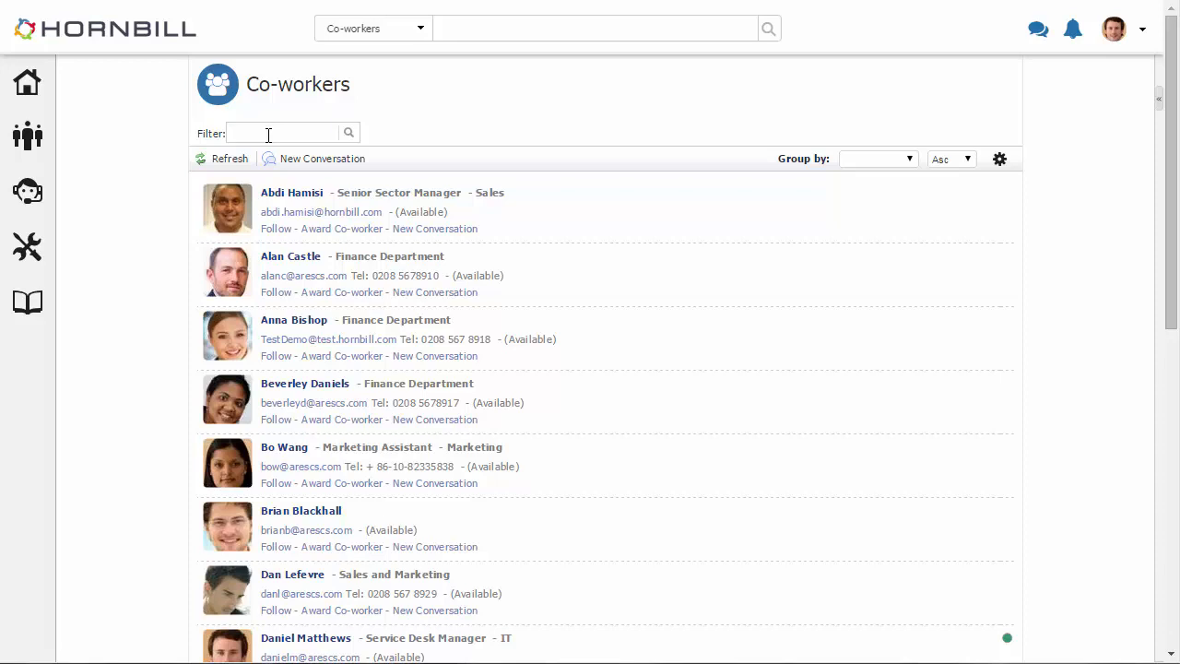
text(cas)
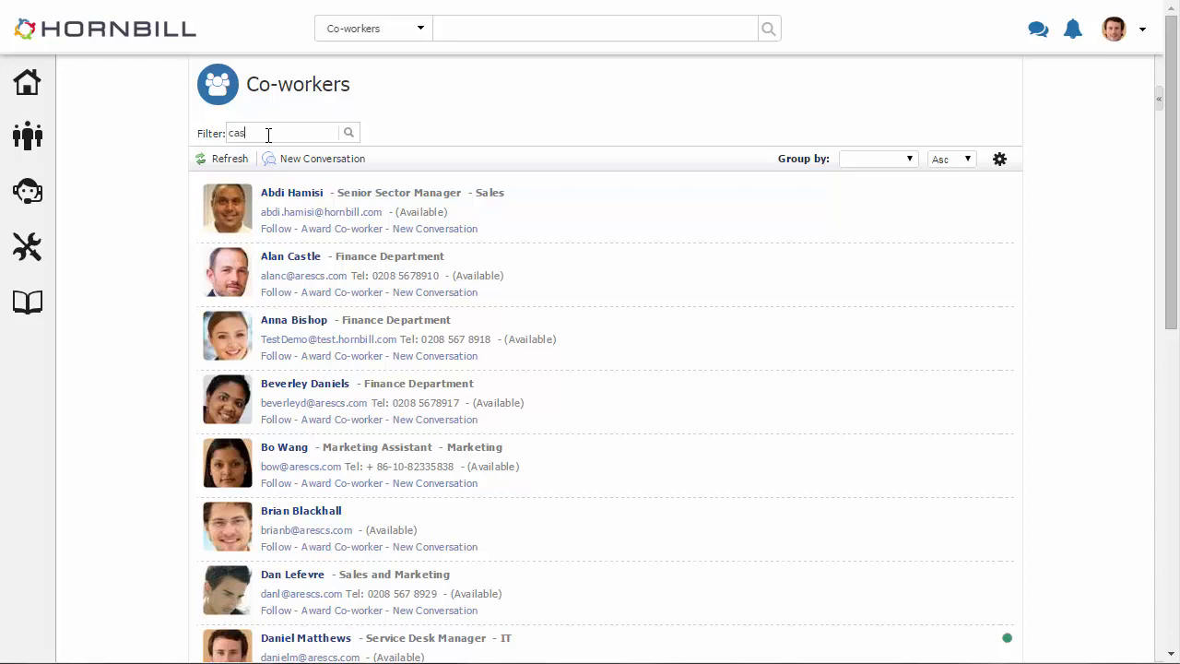
text(tle)
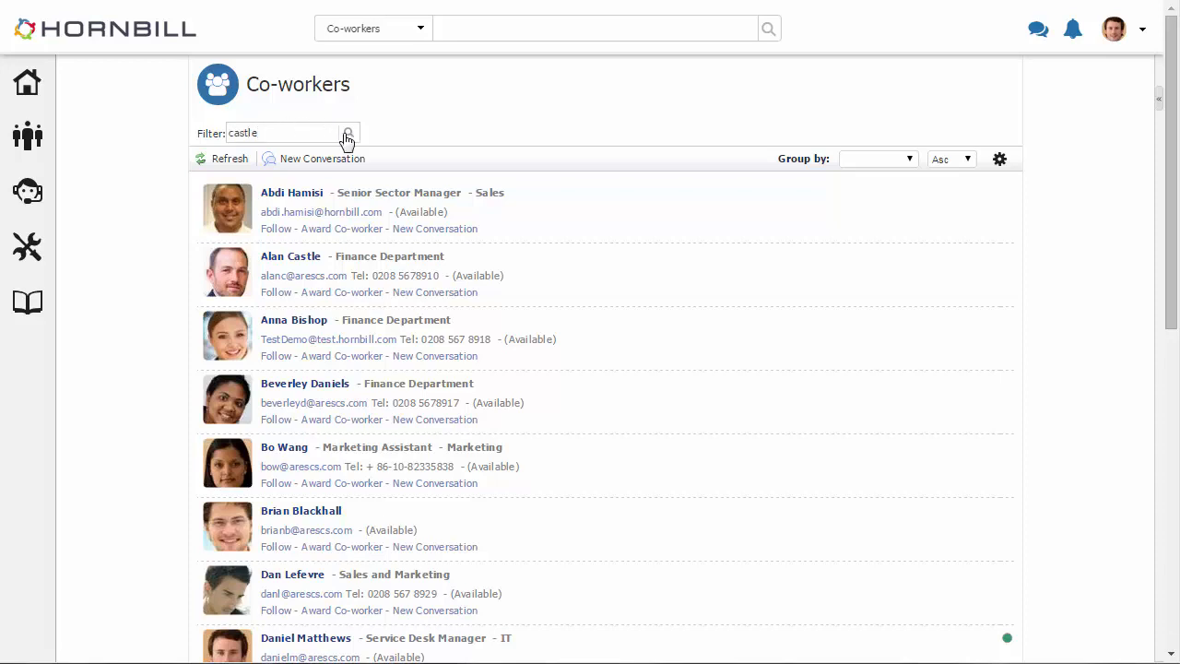
click(347, 132)
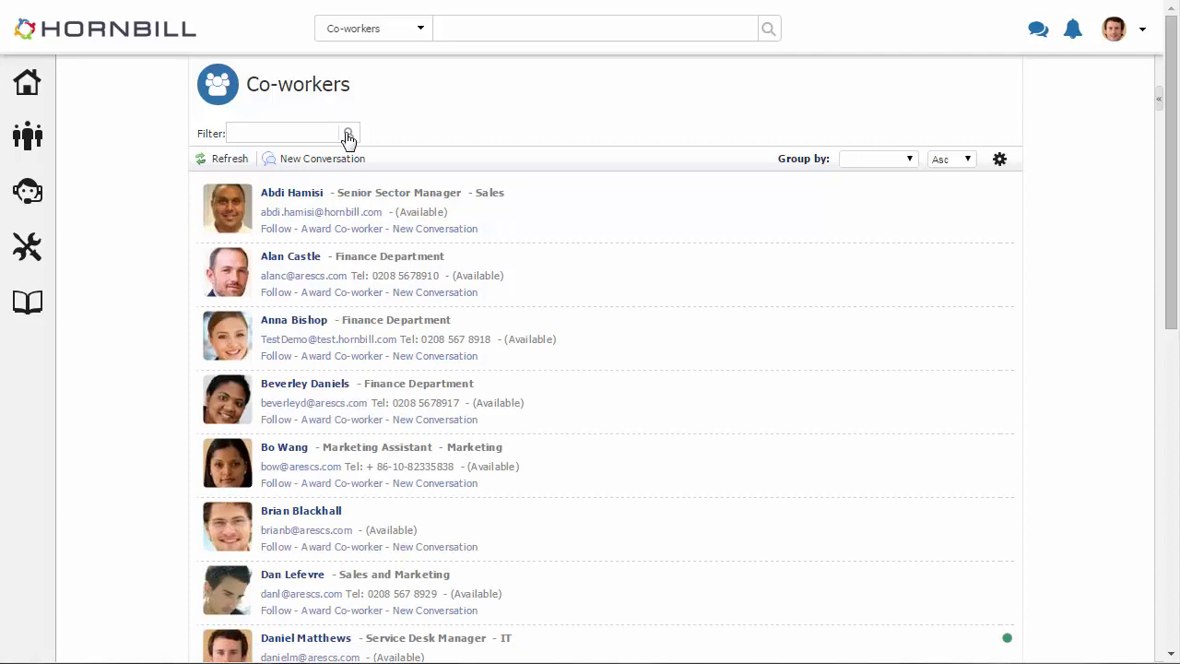
Group the Co-workers list by Department, then set Group by back to blank.
click(876, 159)
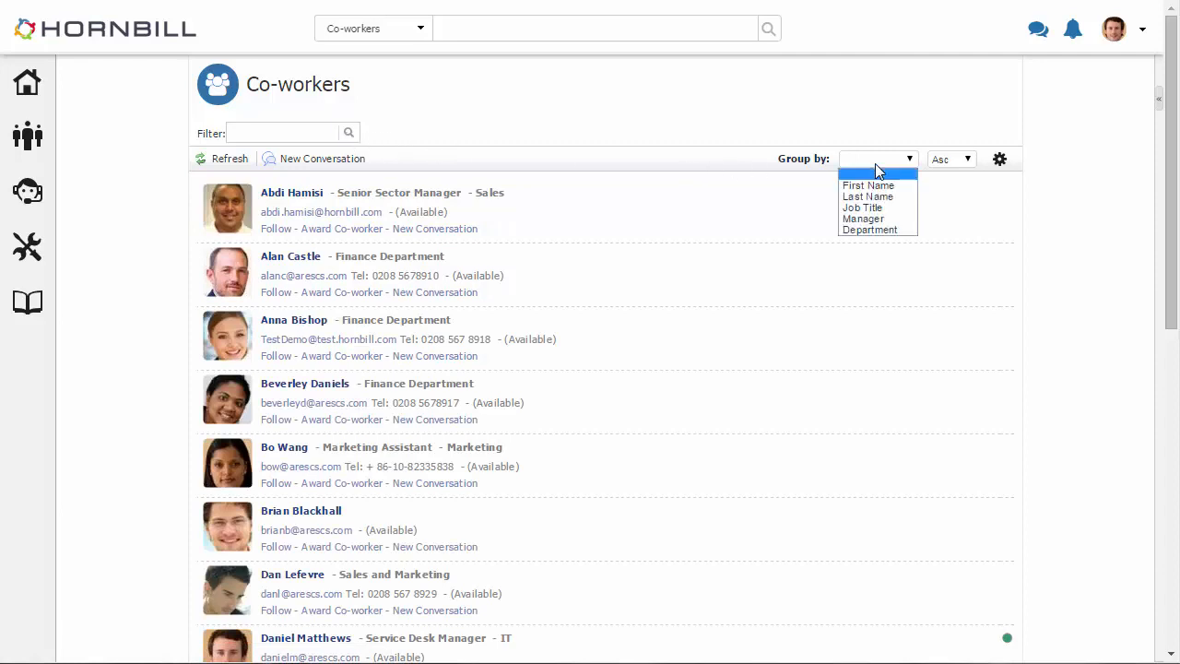
click(869, 229)
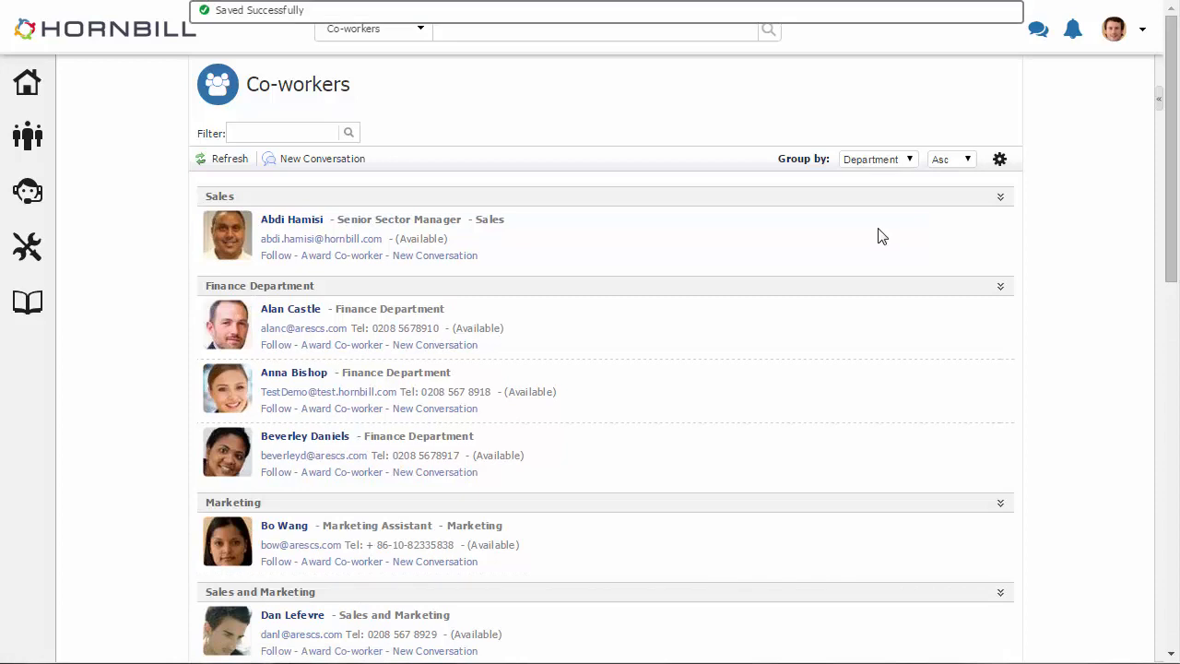
click(876, 159)
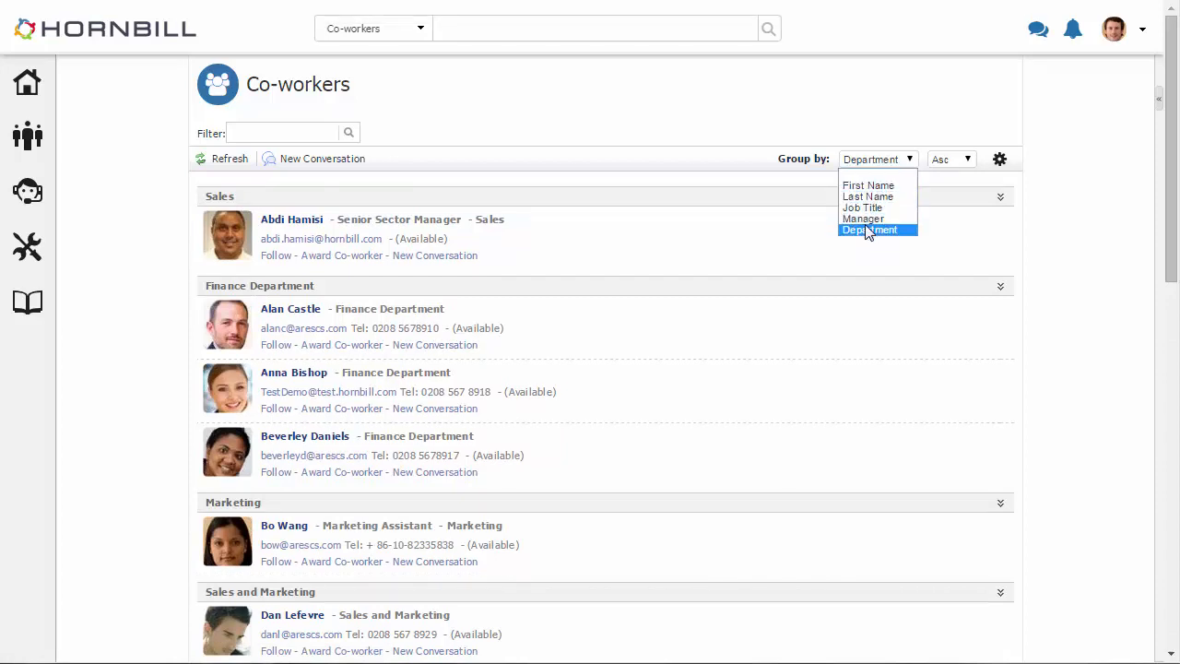
click(868, 230)
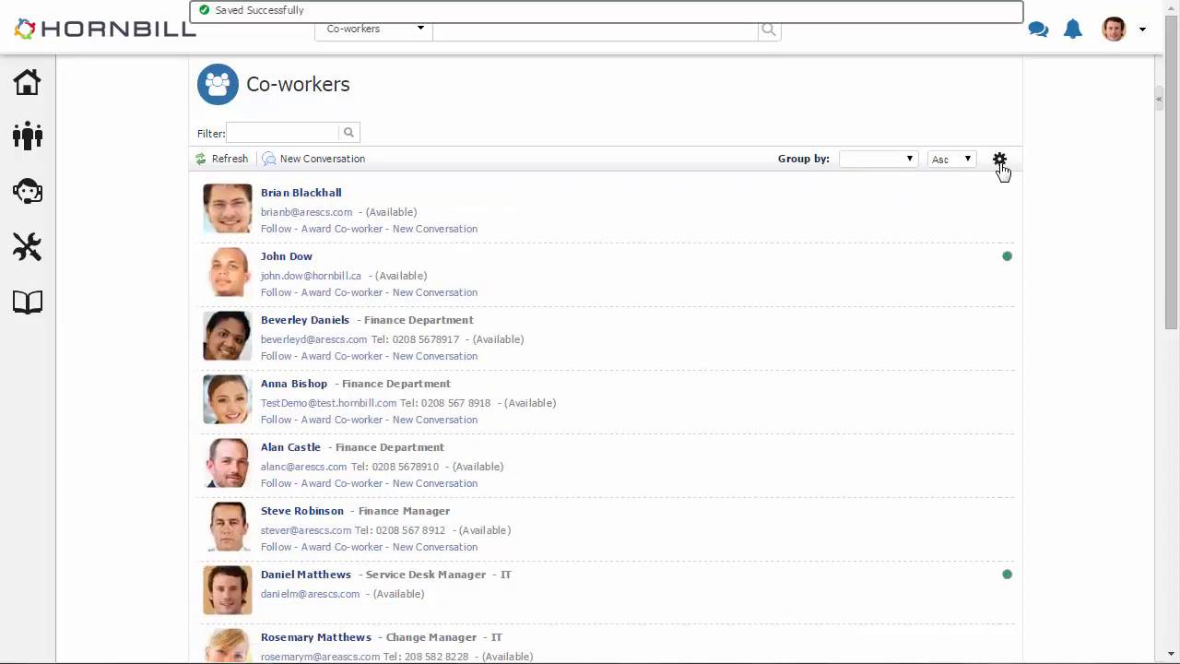
Set the Co-workers list Index Type to ABC in list settings and save.
click(1000, 159)
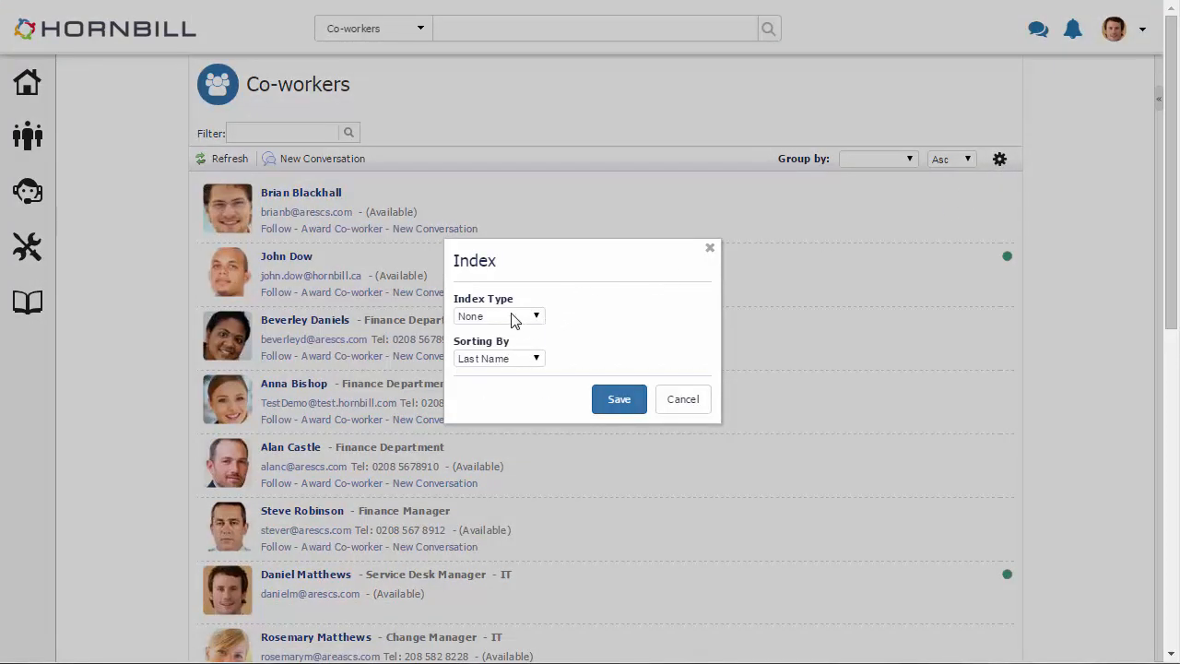
click(498, 315)
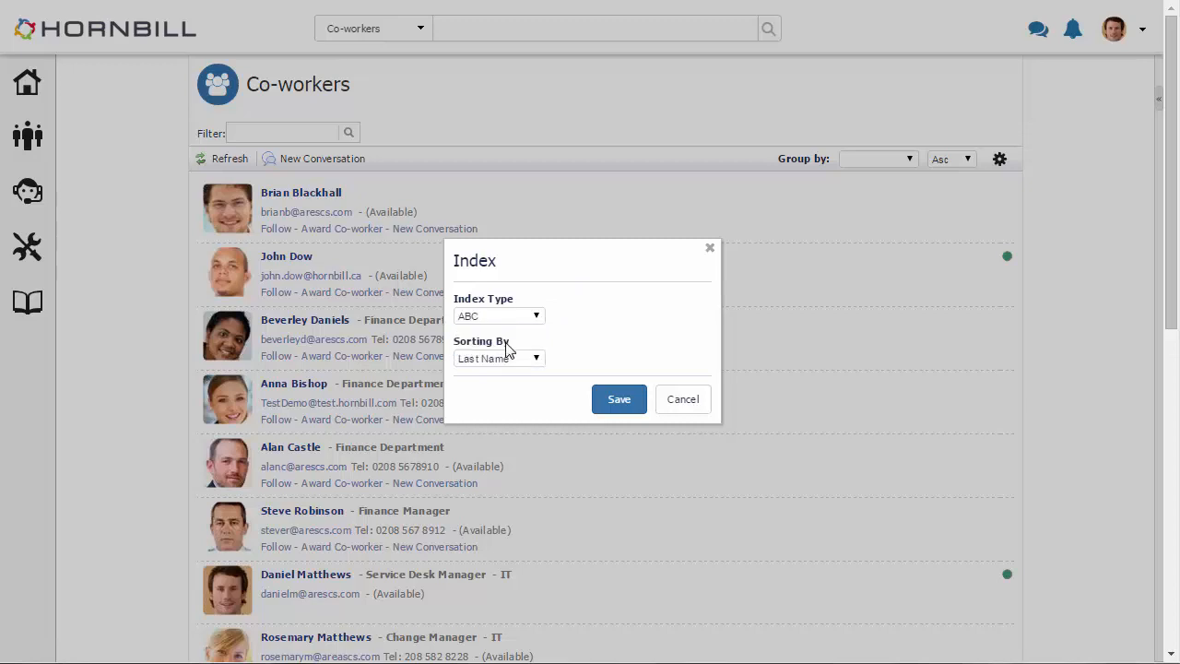
click(619, 398)
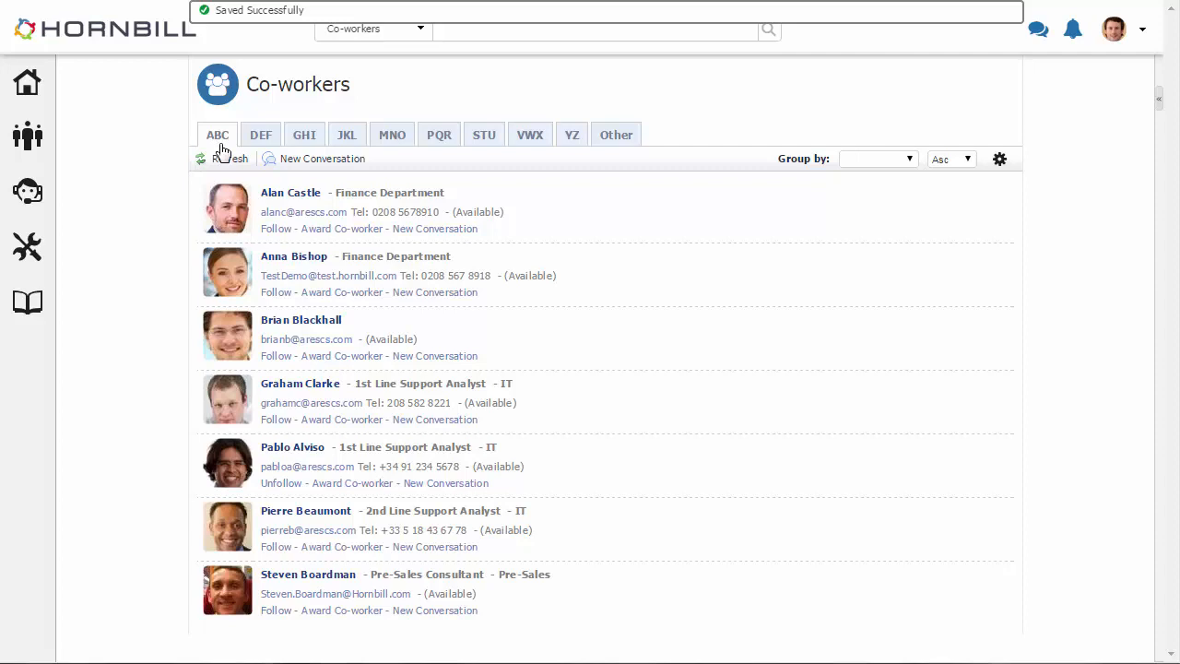
mouse_move(236, 226)
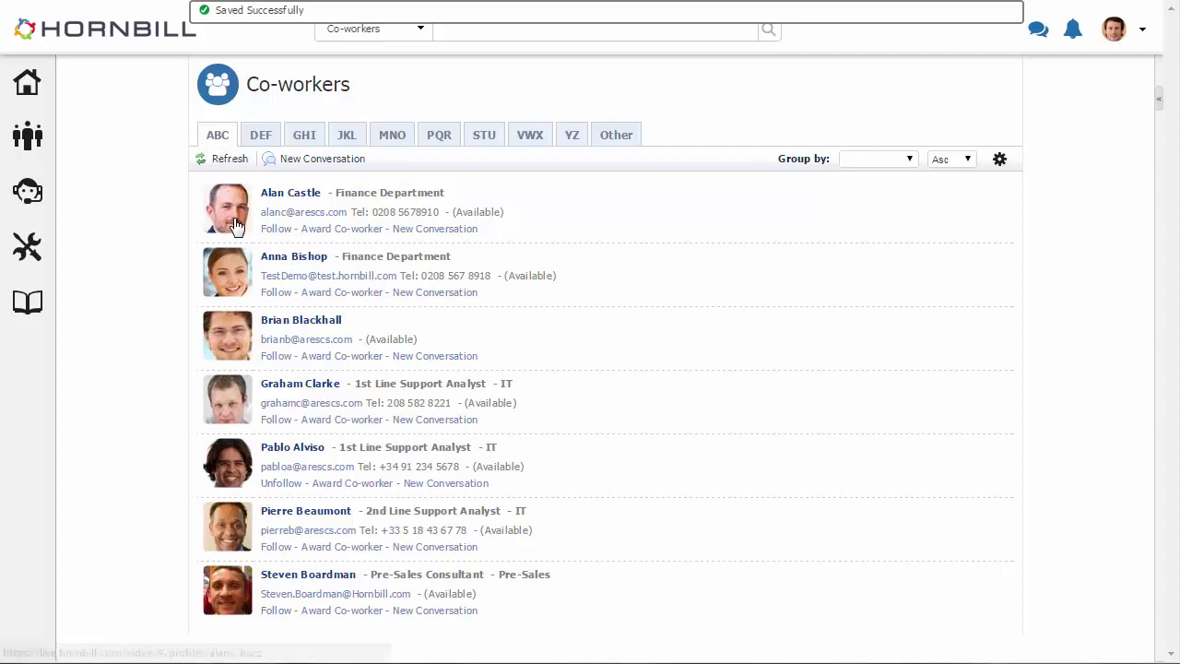
mouse_move(461, 243)
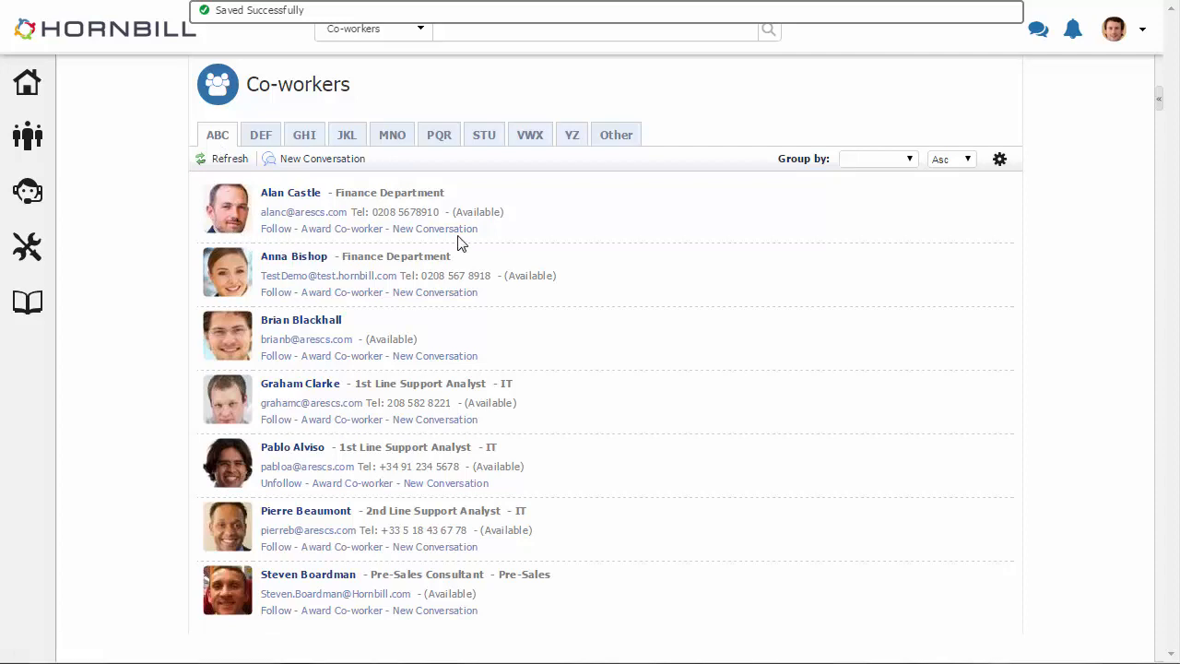
mouse_move(443, 241)
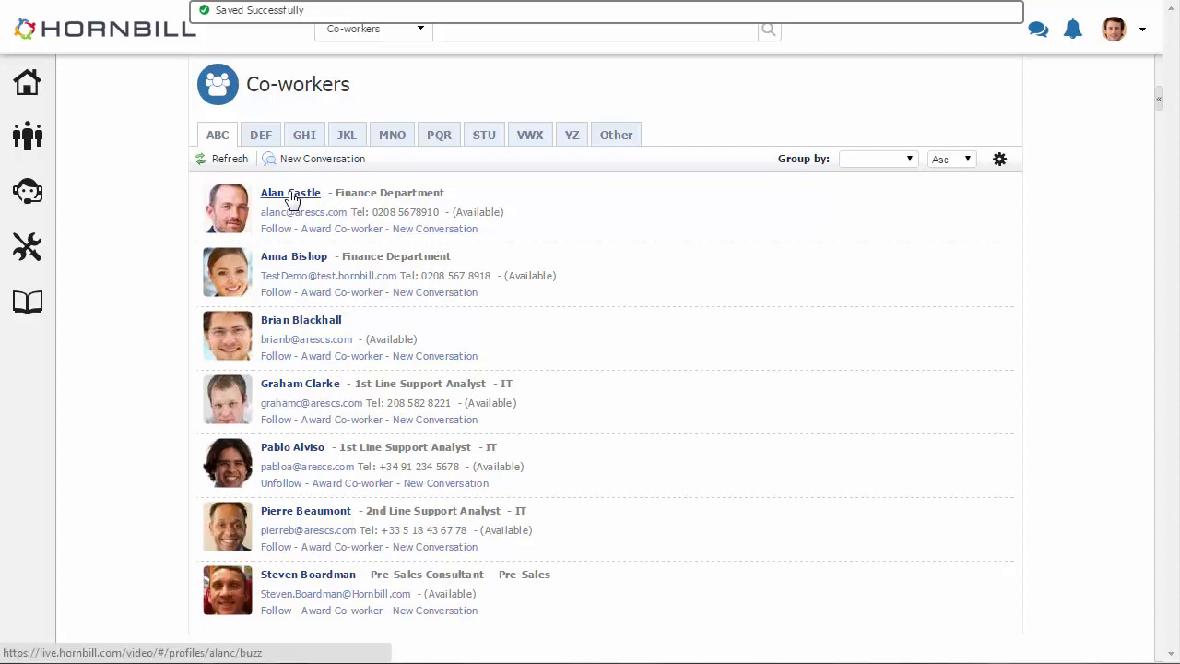
click(291, 192)
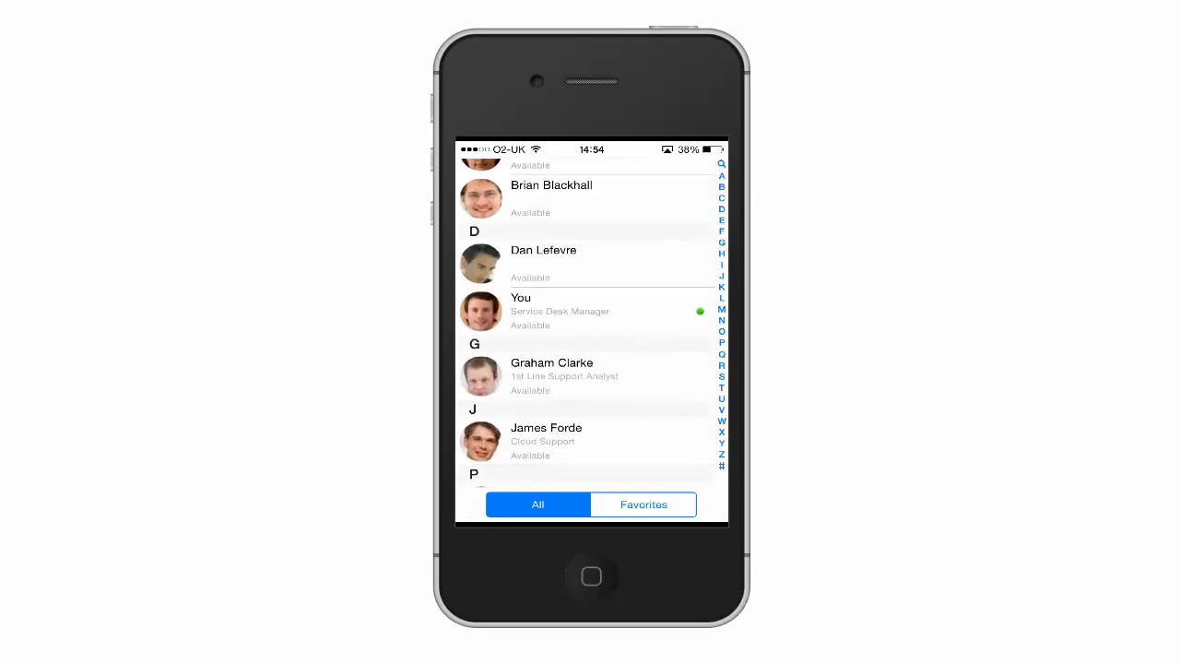
Swipe through the iPhone All co-workers list to browse the A and B sections.
scroll(up, 3)
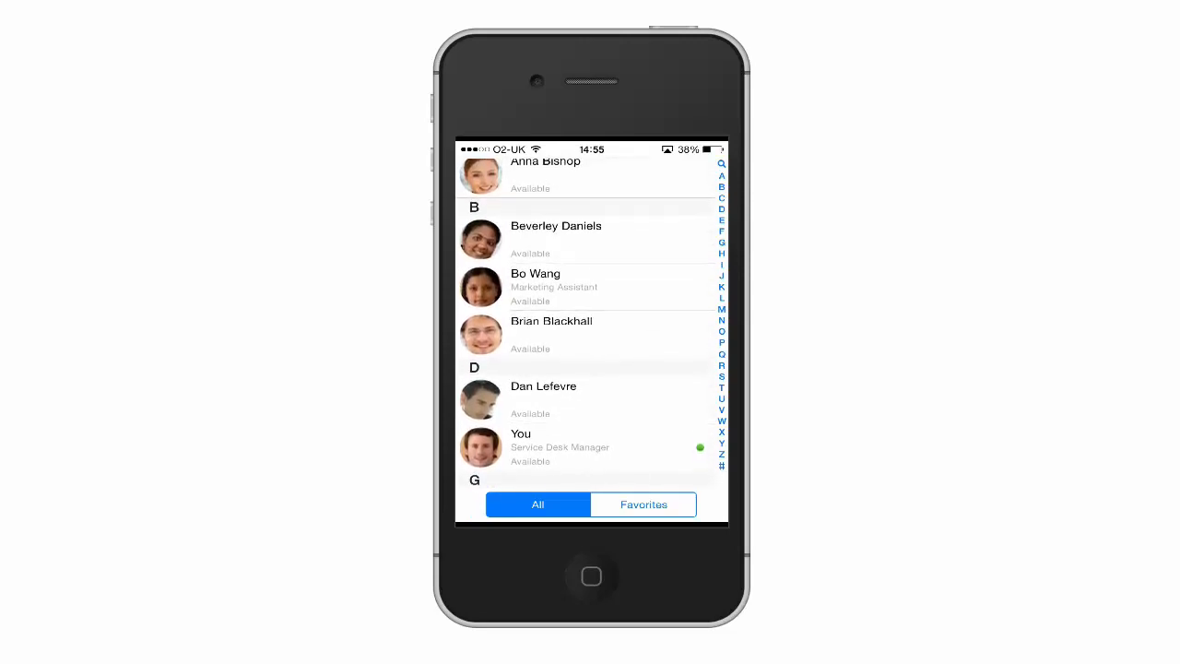
scroll(up, 3)
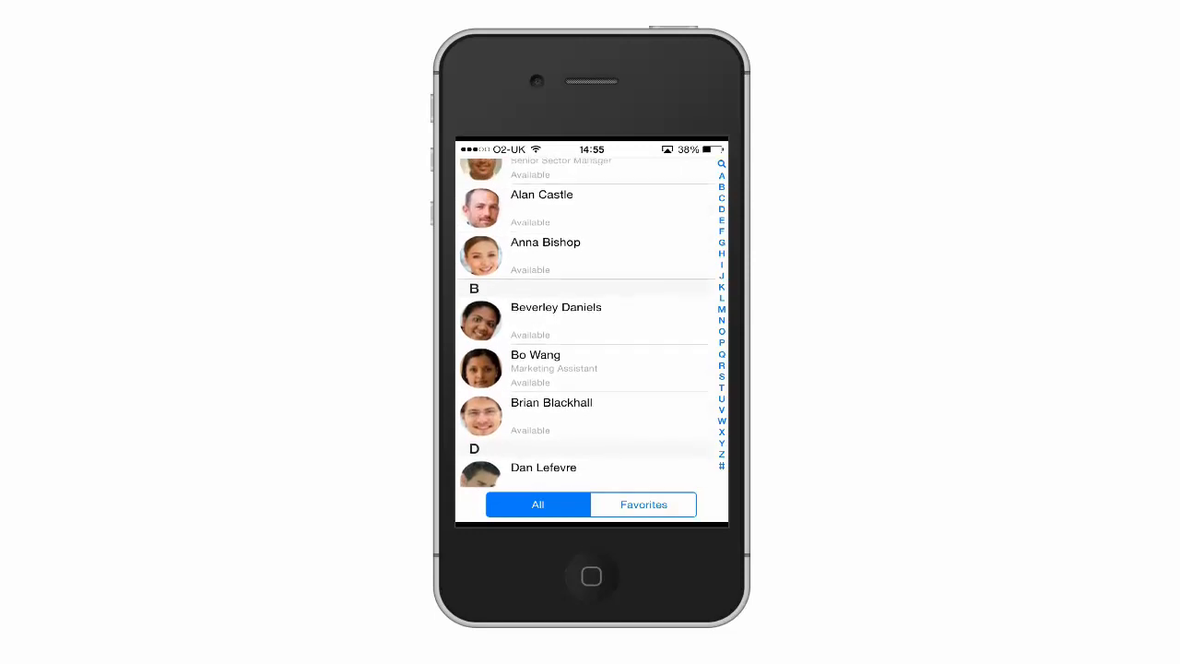
scroll(down, 3)
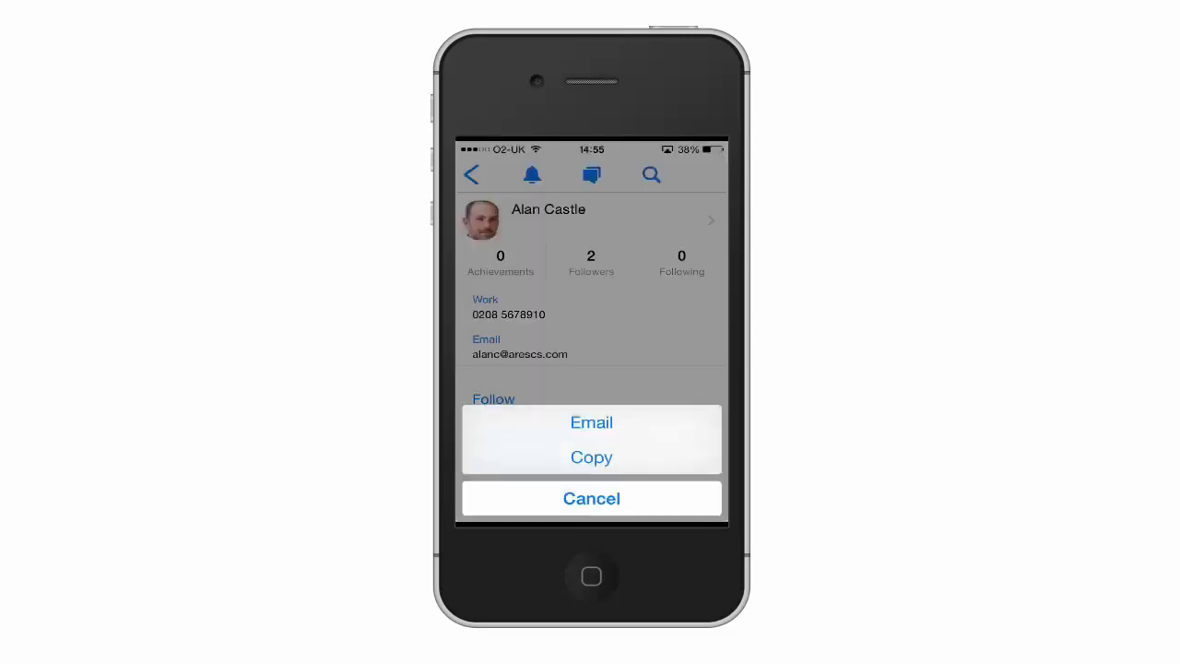
click(591, 498)
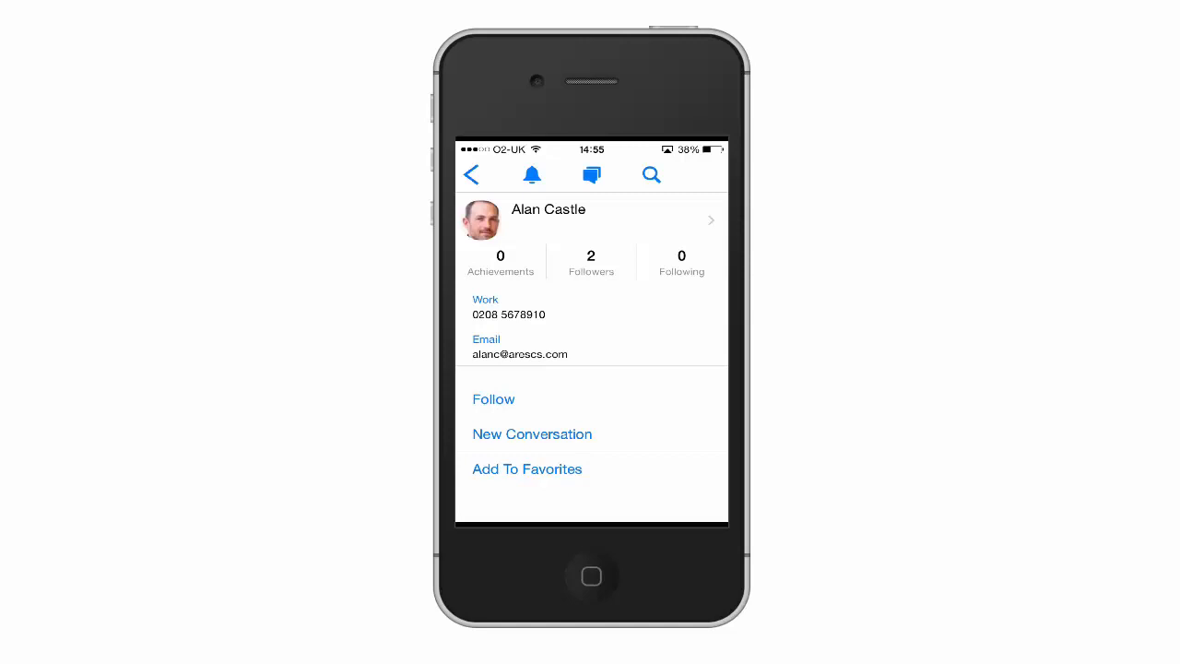
click(471, 174)
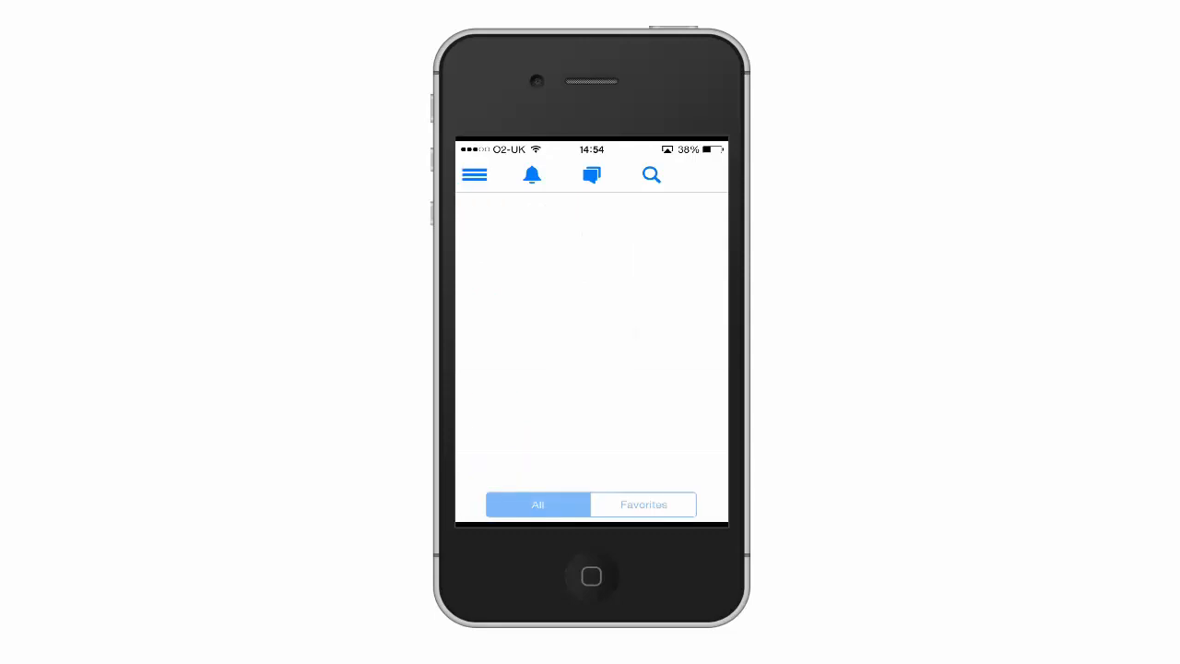